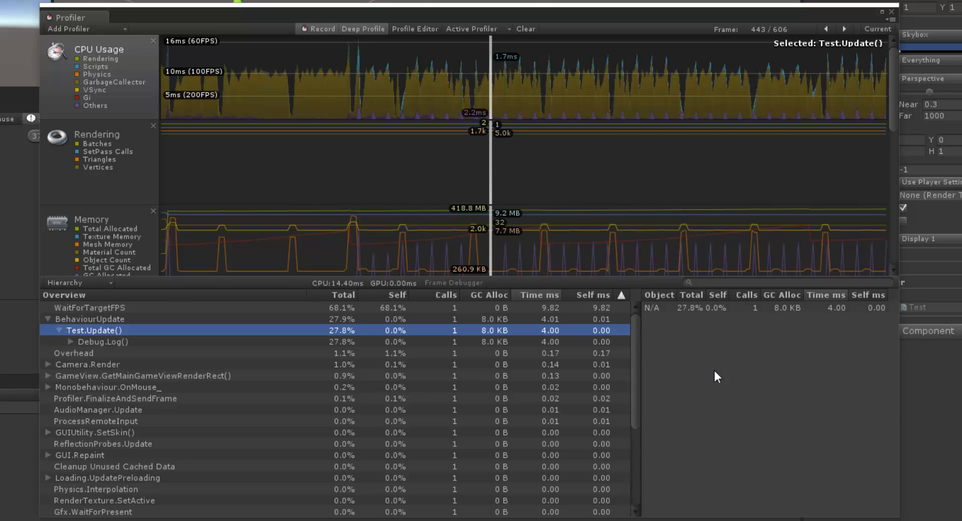
mouse_move(461, 352)
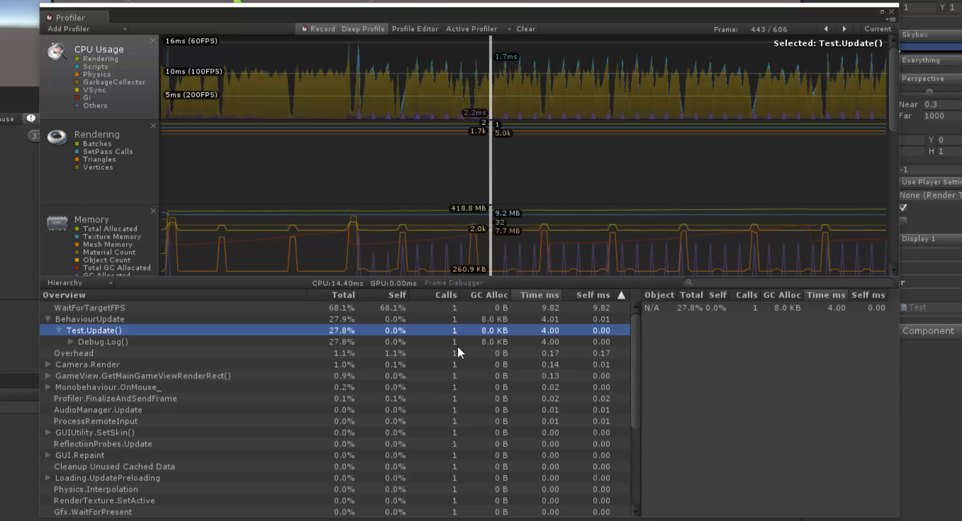
mouse_move(461, 330)
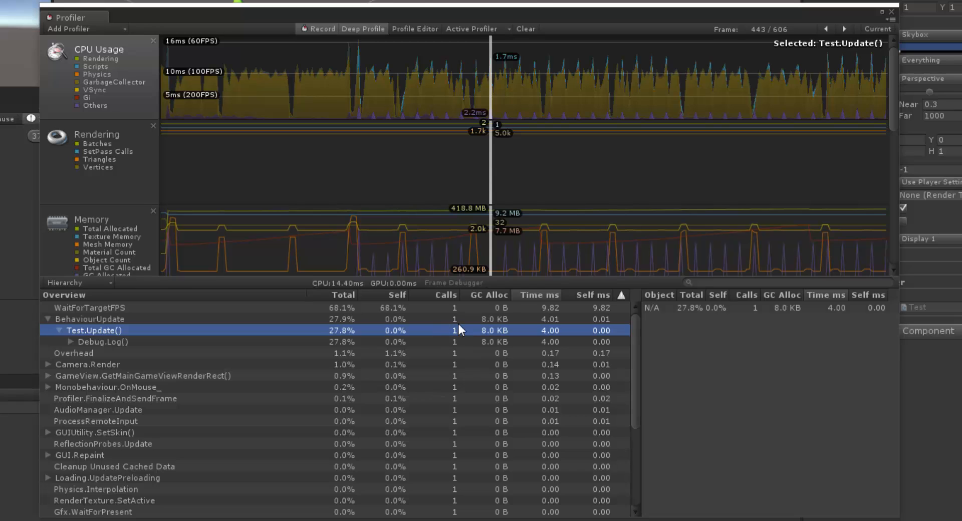
mouse_move(447, 335)
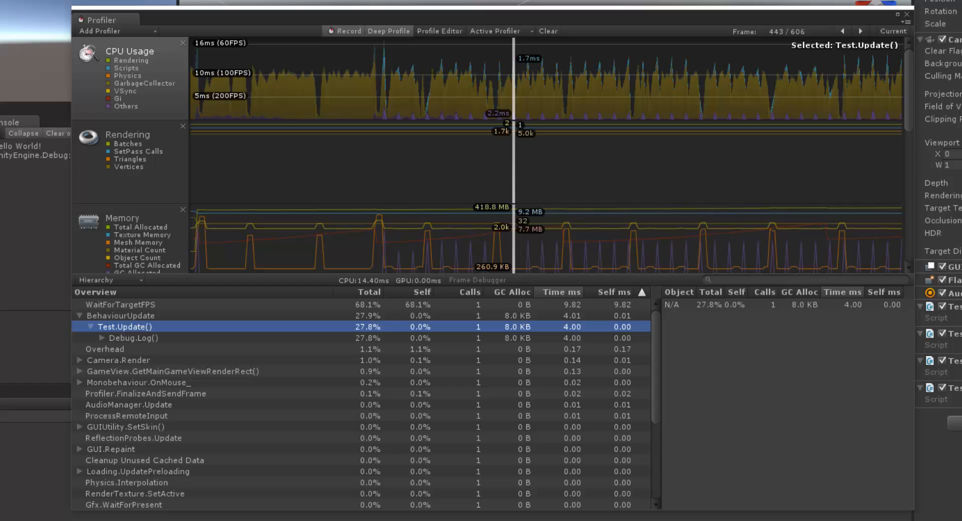
Resume play to capture new frames and select frame 611 in the CPU Usage graph.
click(80, 315)
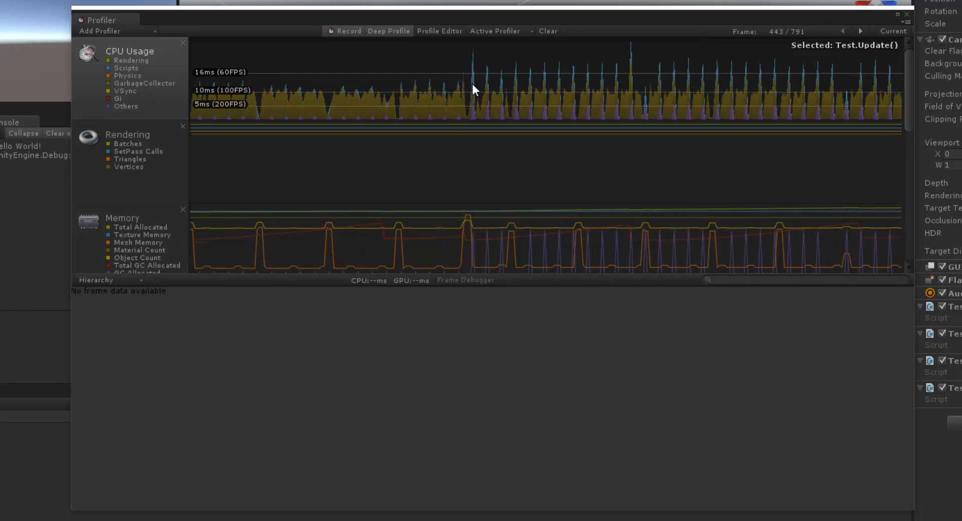
click(395, 83)
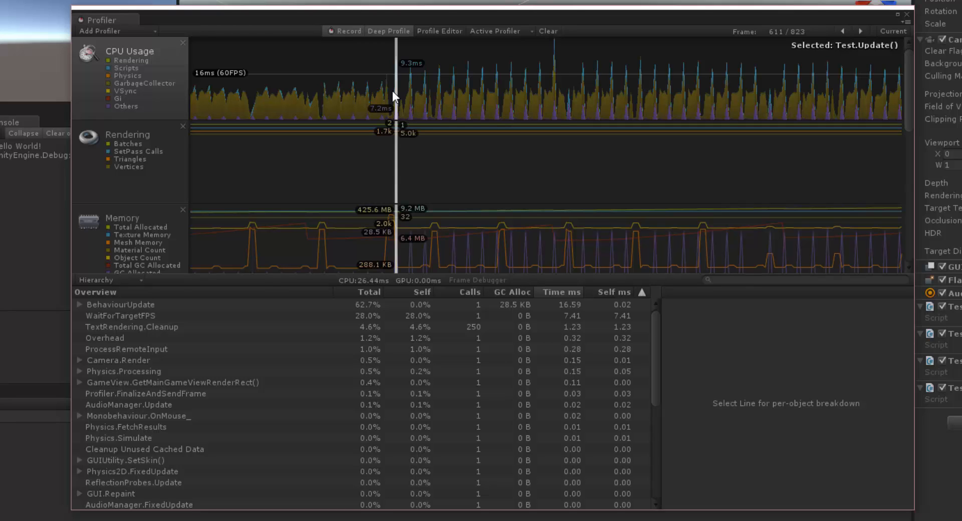
mouse_move(83, 309)
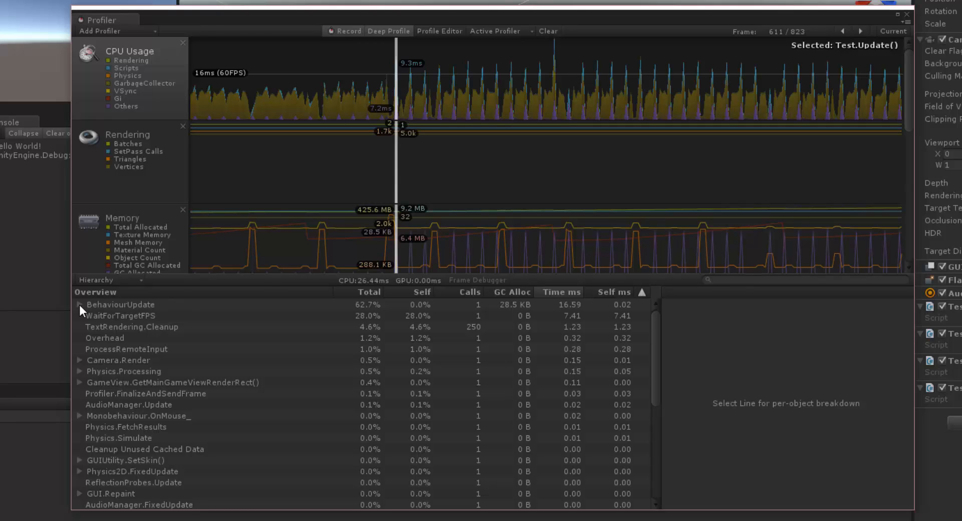
Expand BehaviourUpdate to reveal Test.Update() and Debug.Log() with 4 calls each.
click(81, 305)
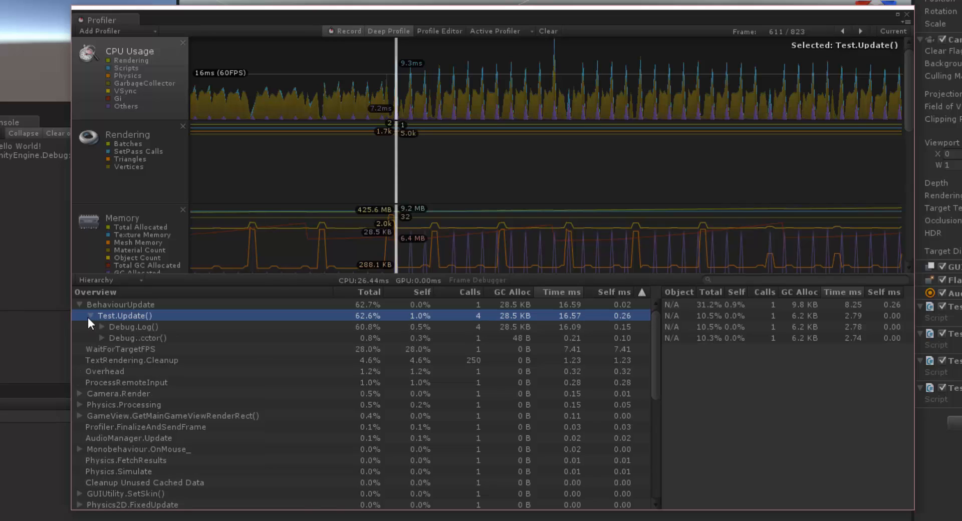
click(120, 304)
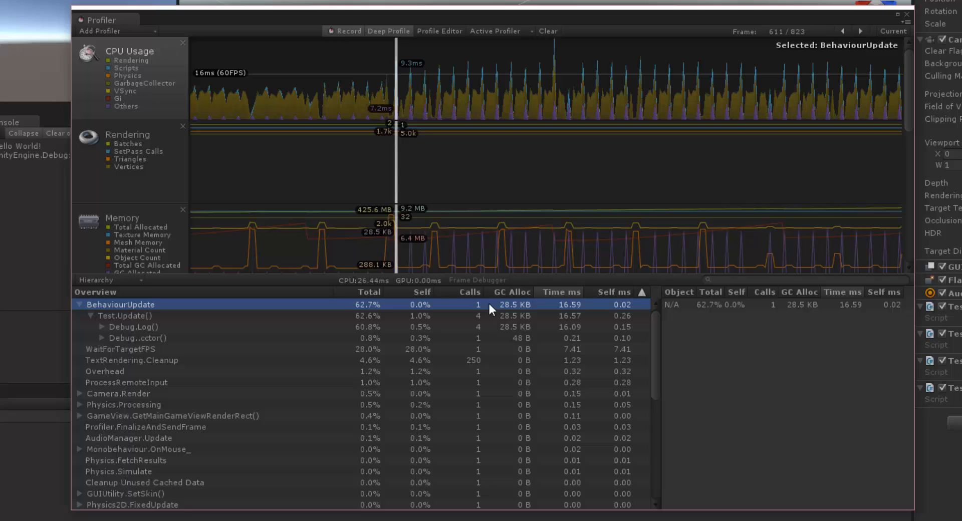
mouse_move(480, 314)
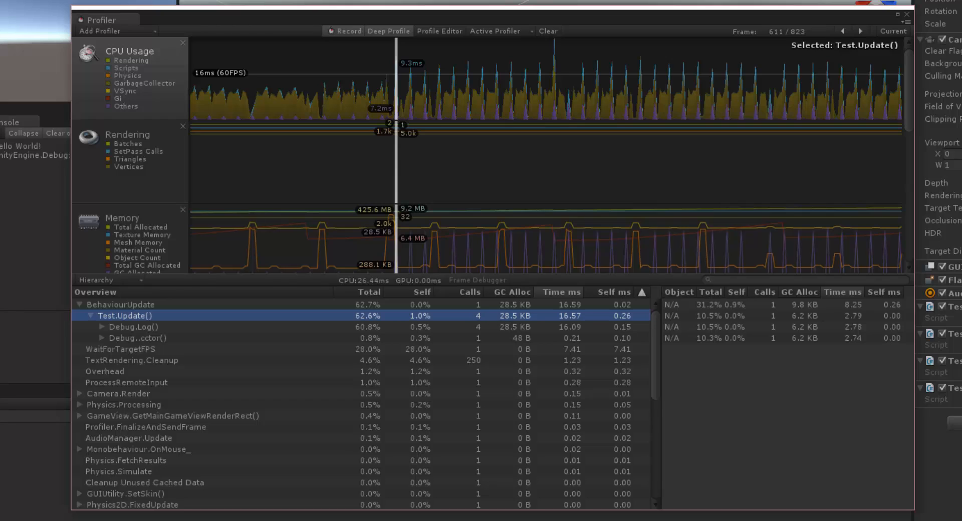
mouse_move(518, 325)
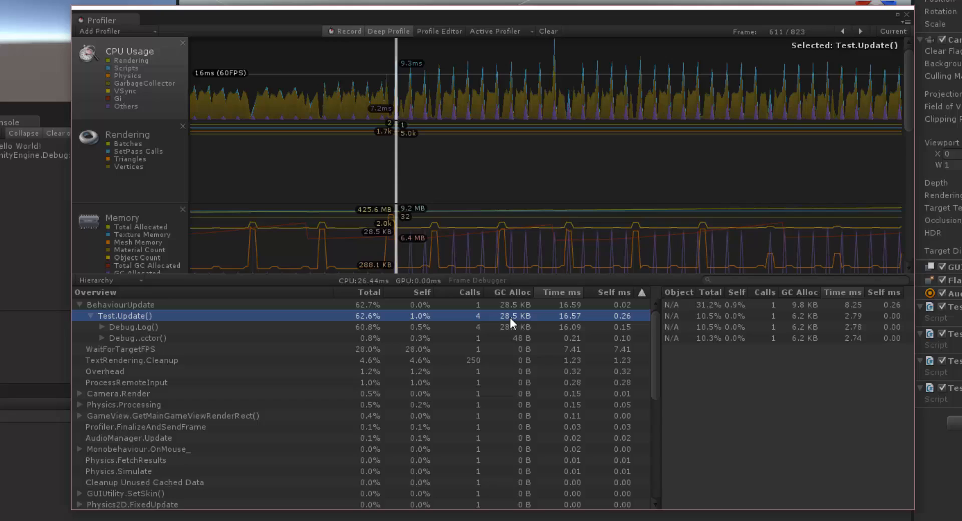
mouse_move(518, 327)
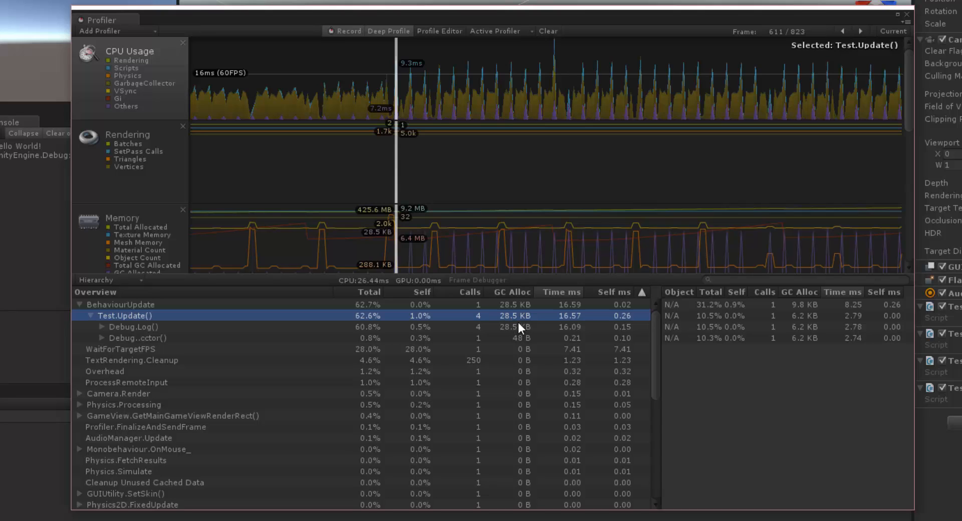
mouse_move(479, 333)
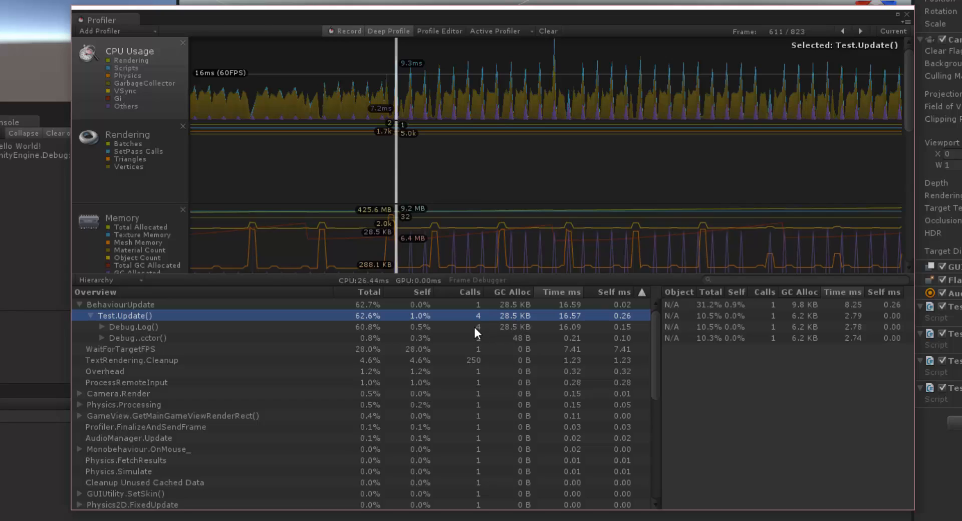
mouse_move(477, 332)
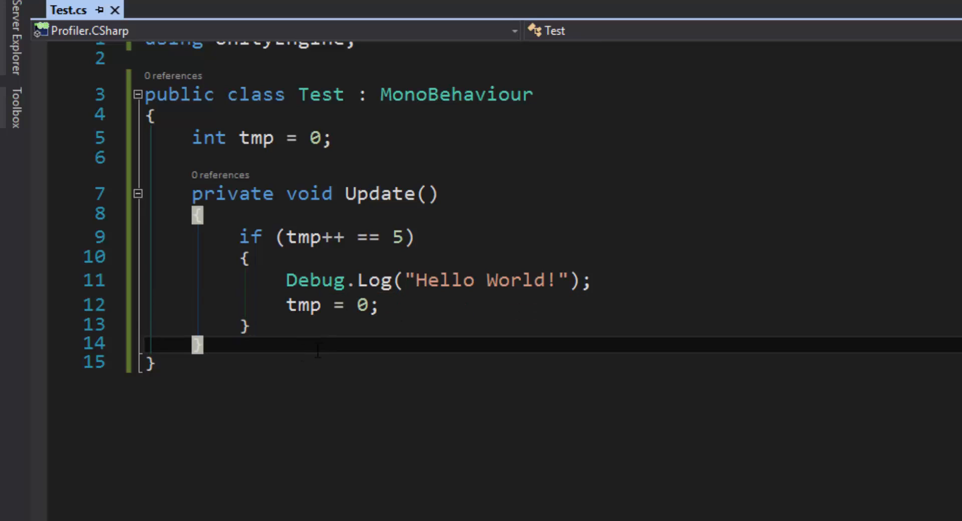
double_click(381, 193)
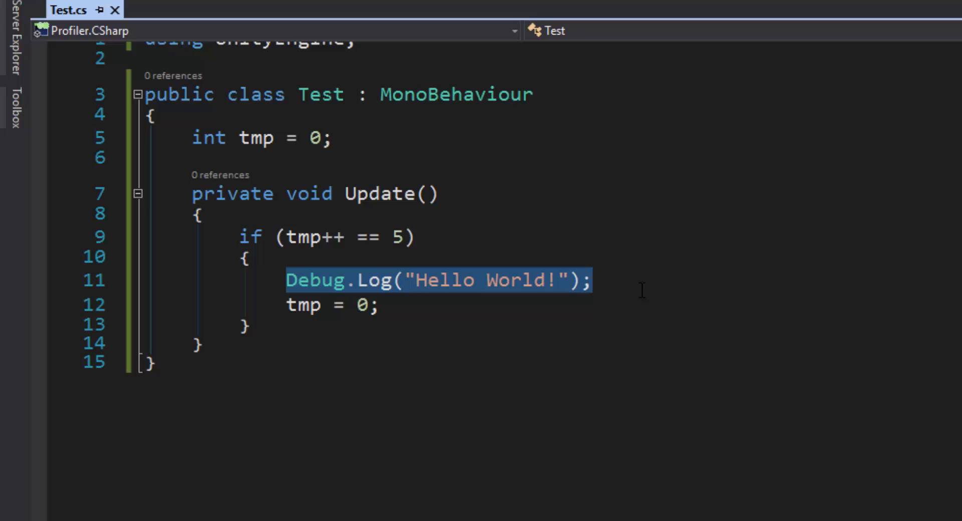
click(638, 281)
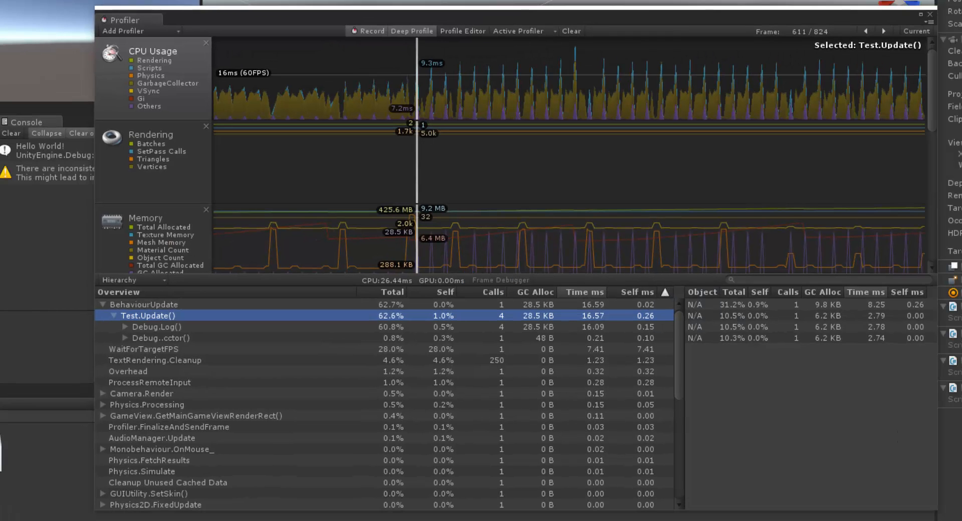
Capture new frames, then expand BehaviourUpdate > Test.Update() and select Debug.Log() showing 12 calls.
click(103, 304)
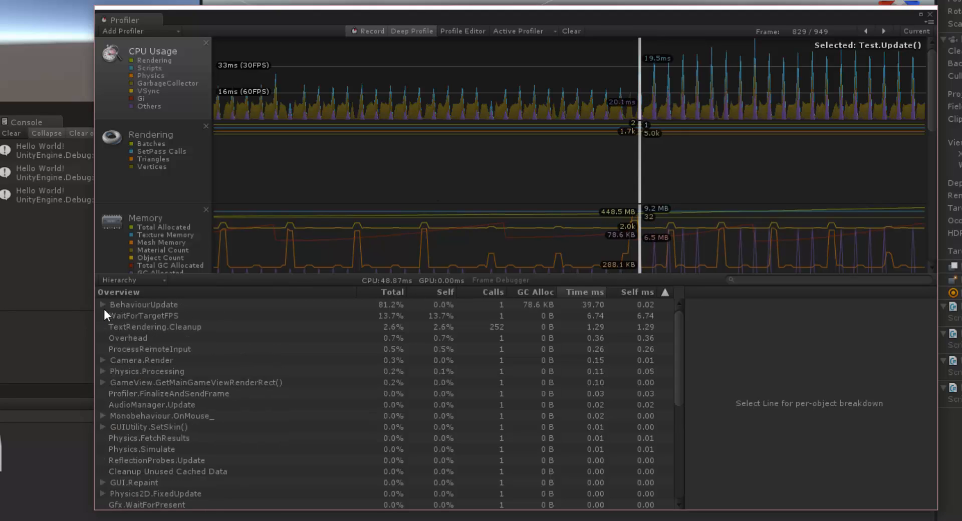
click(103, 305)
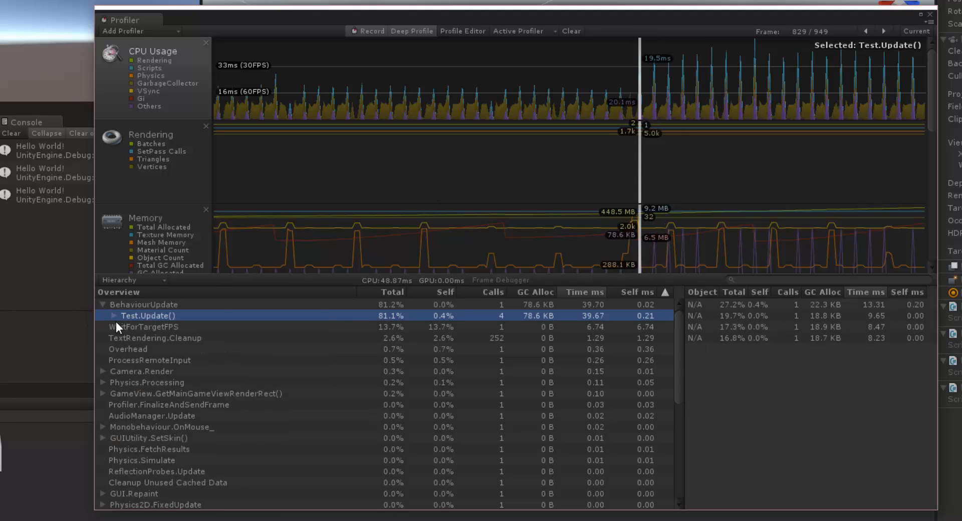
click(113, 316)
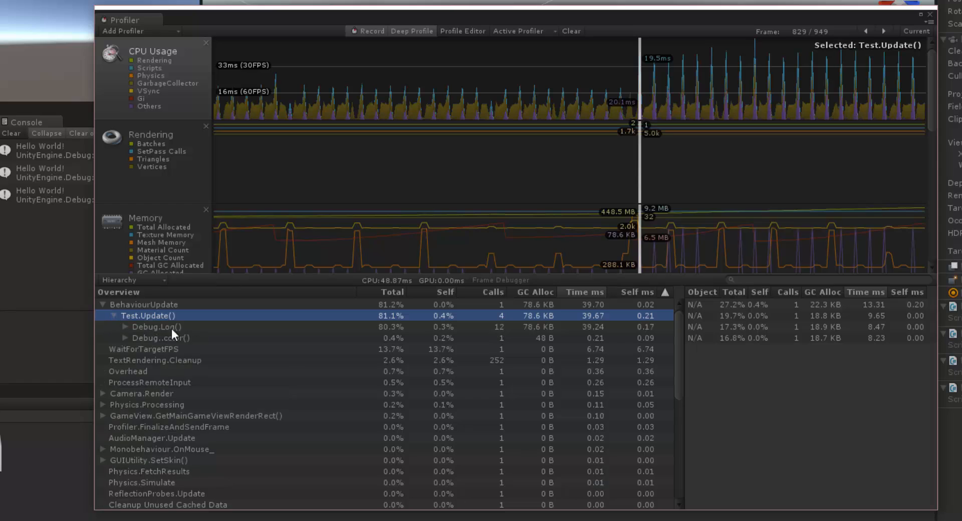
click(156, 327)
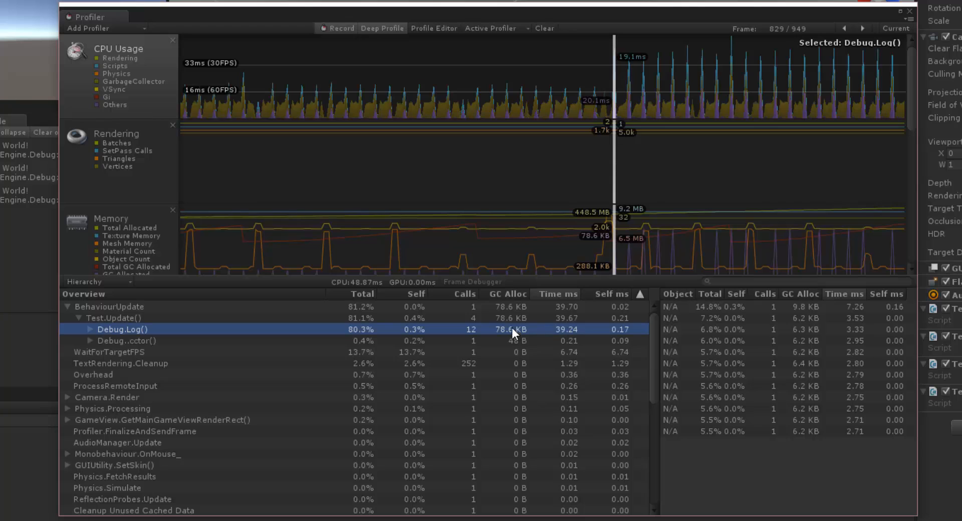
mouse_move(563, 315)
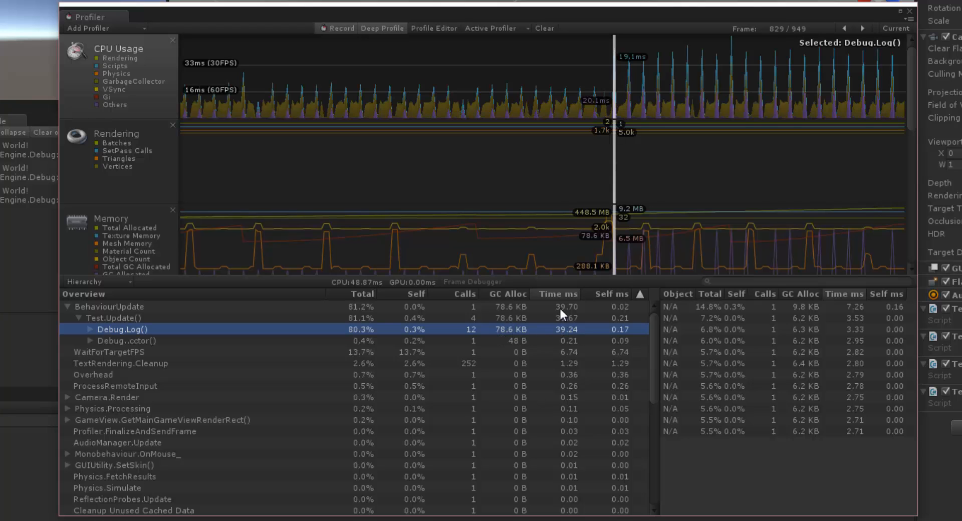
mouse_move(564, 335)
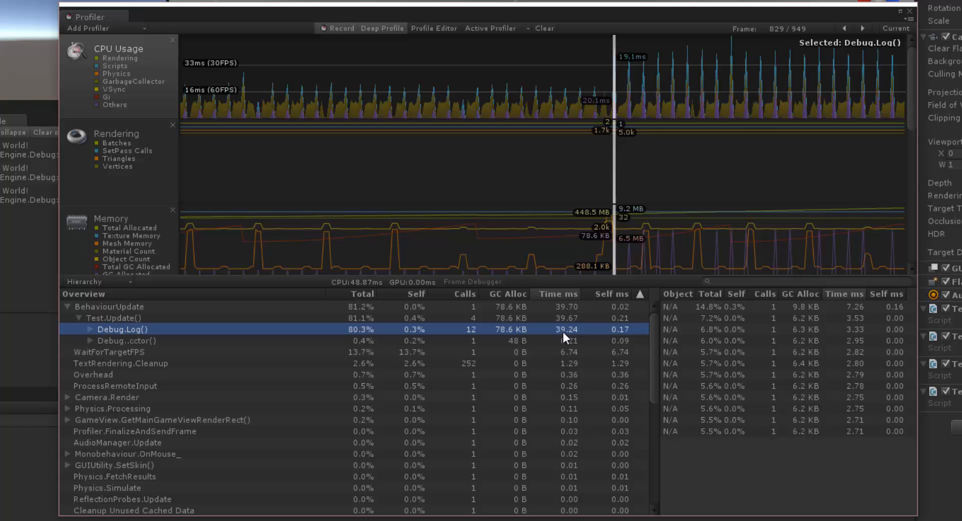
mouse_move(565, 372)
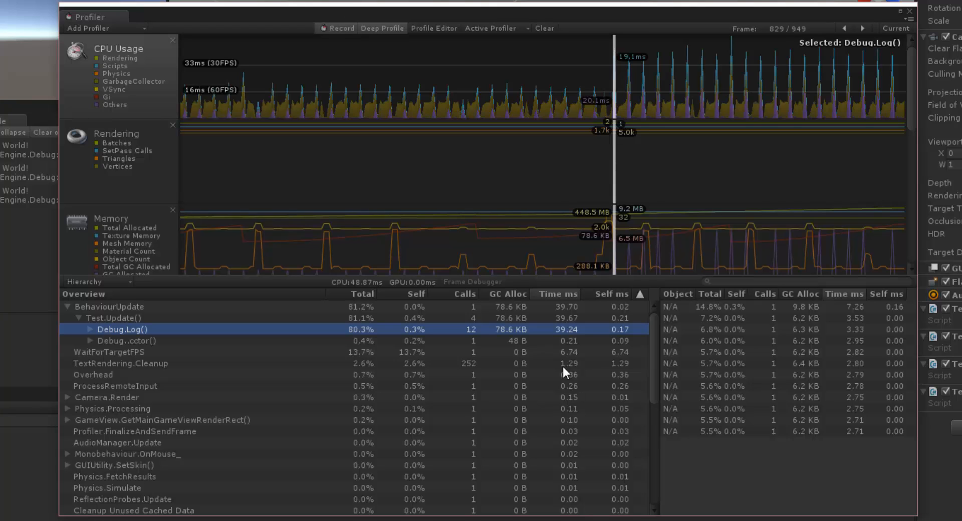
mouse_move(475, 345)
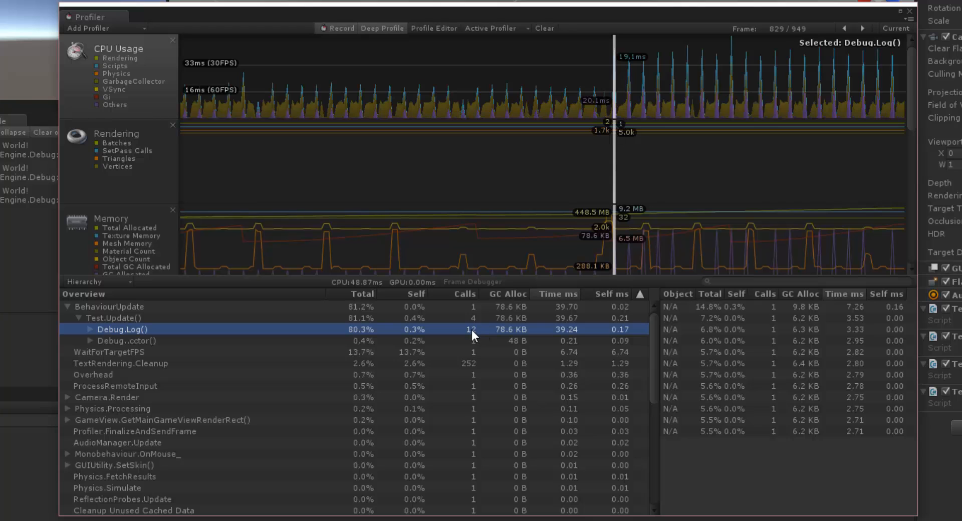
mouse_move(472, 334)
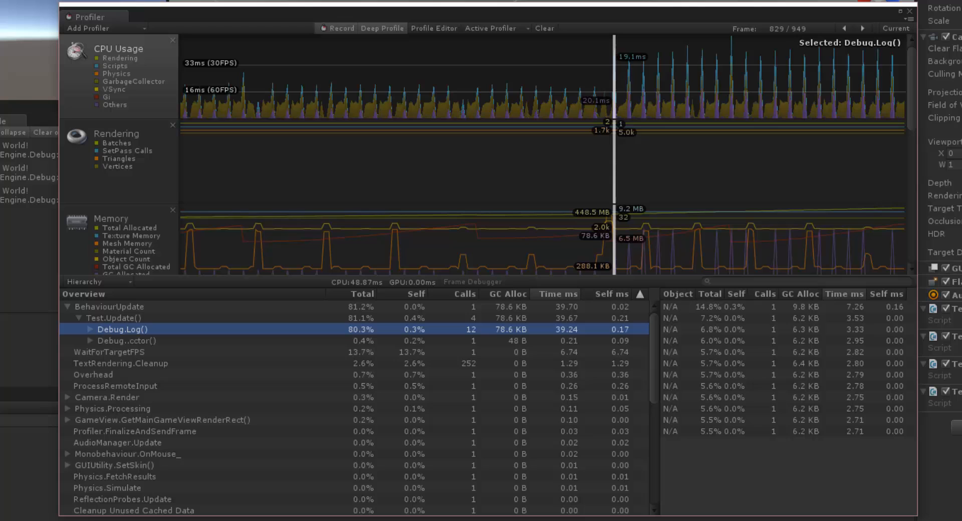
mouse_move(140, 350)
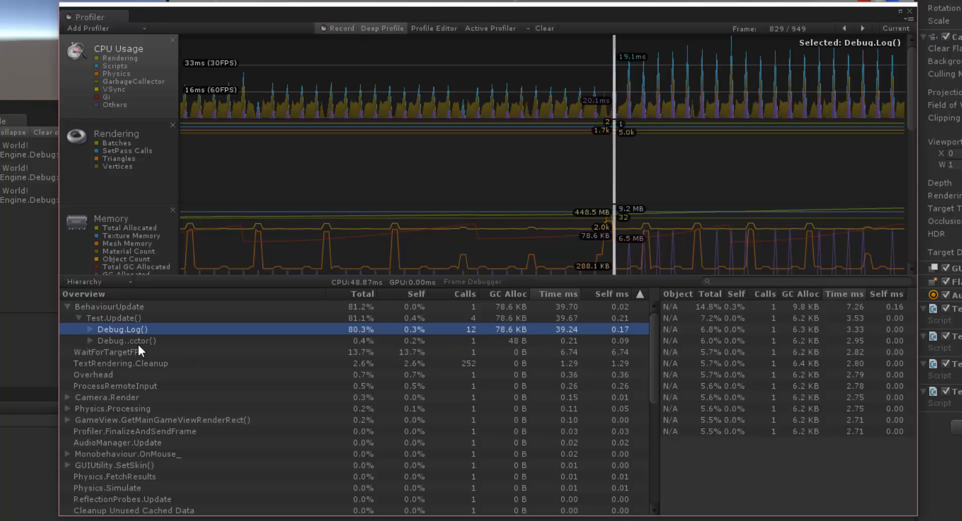
mouse_move(474, 337)
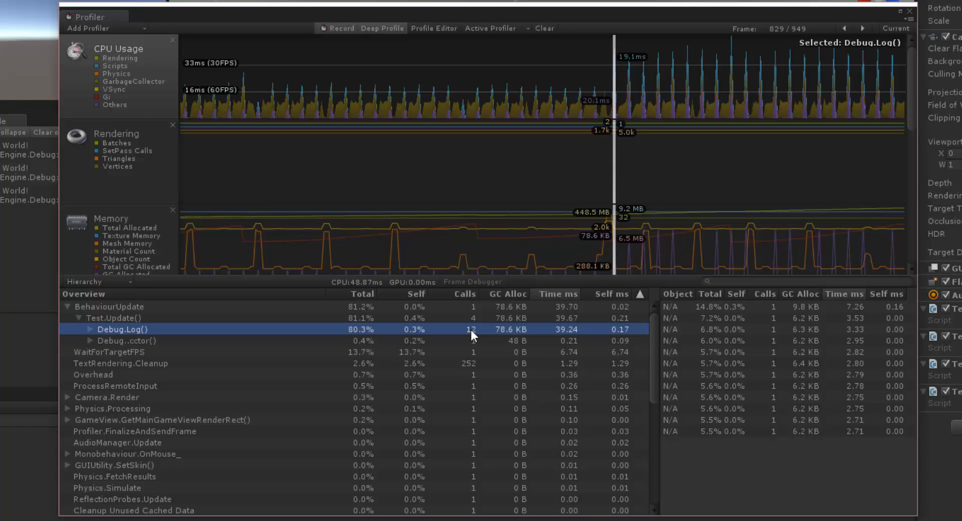
mouse_move(466, 330)
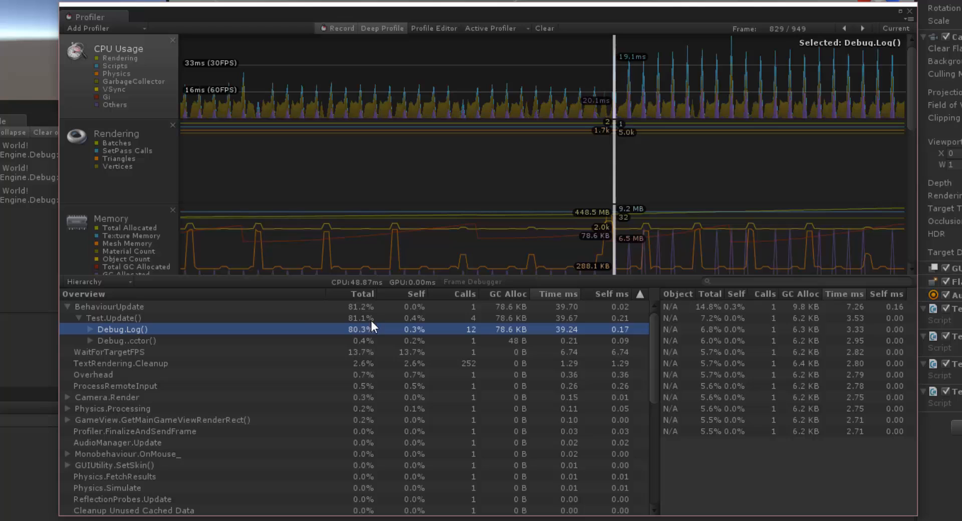
mouse_move(627, 334)
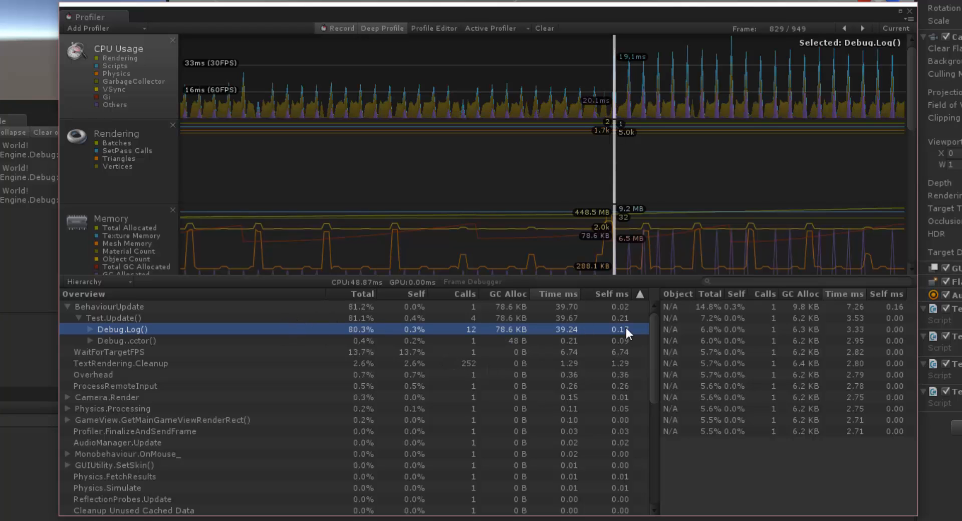
mouse_move(621, 334)
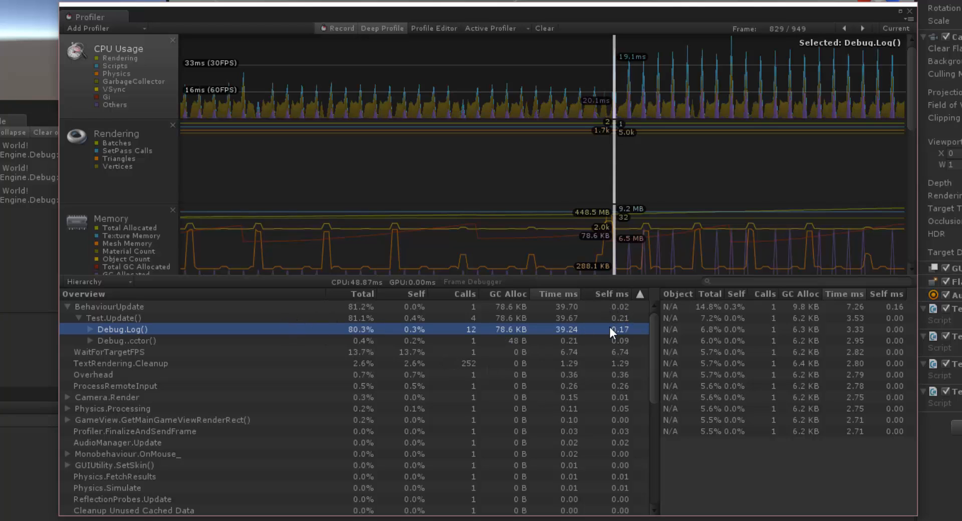
mouse_move(563, 343)
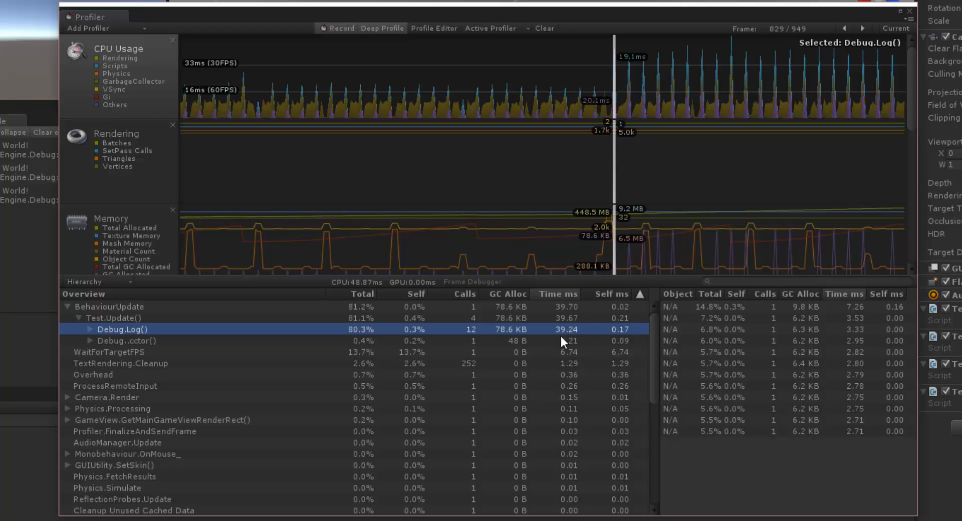
mouse_move(565, 341)
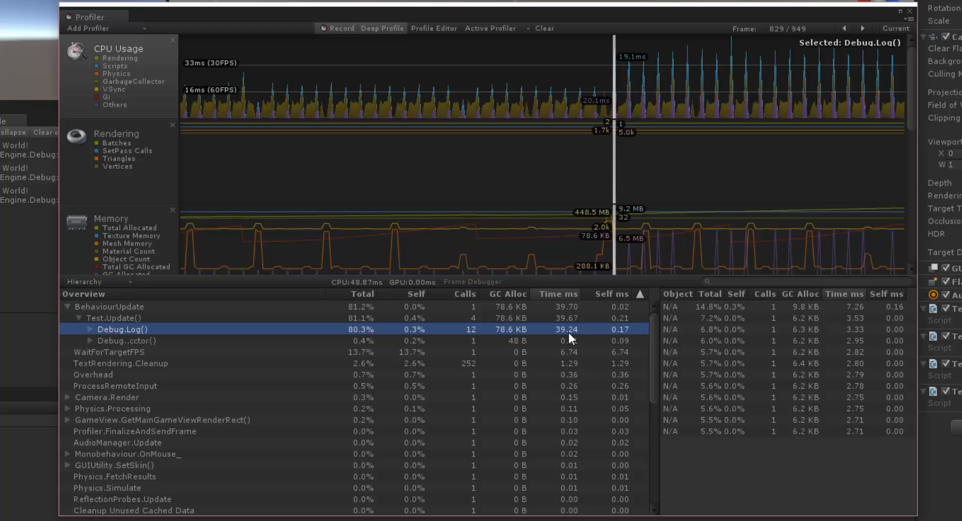
click(91, 329)
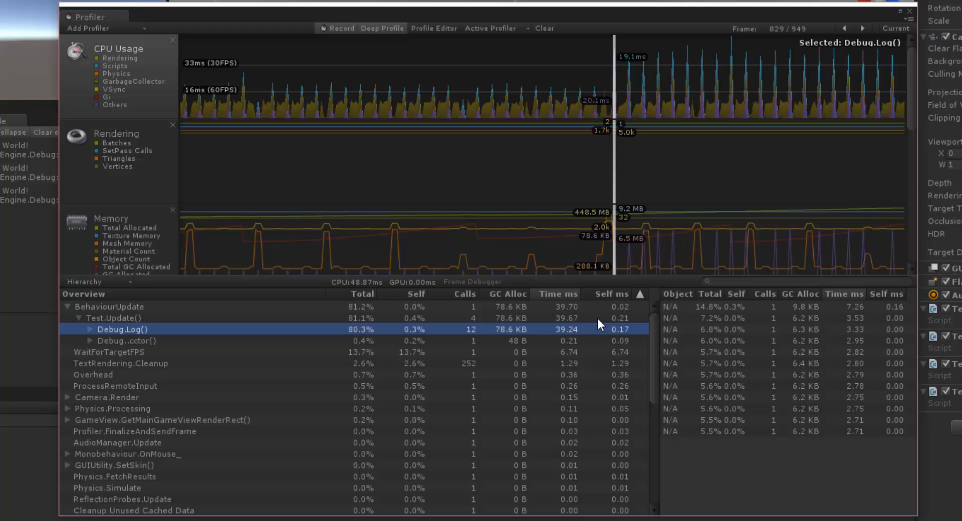
mouse_move(562, 303)
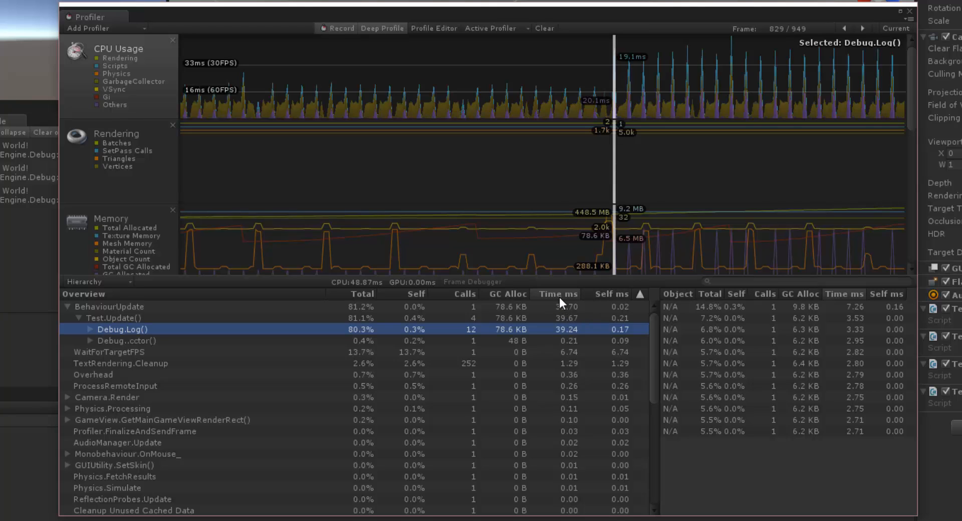
mouse_move(610, 297)
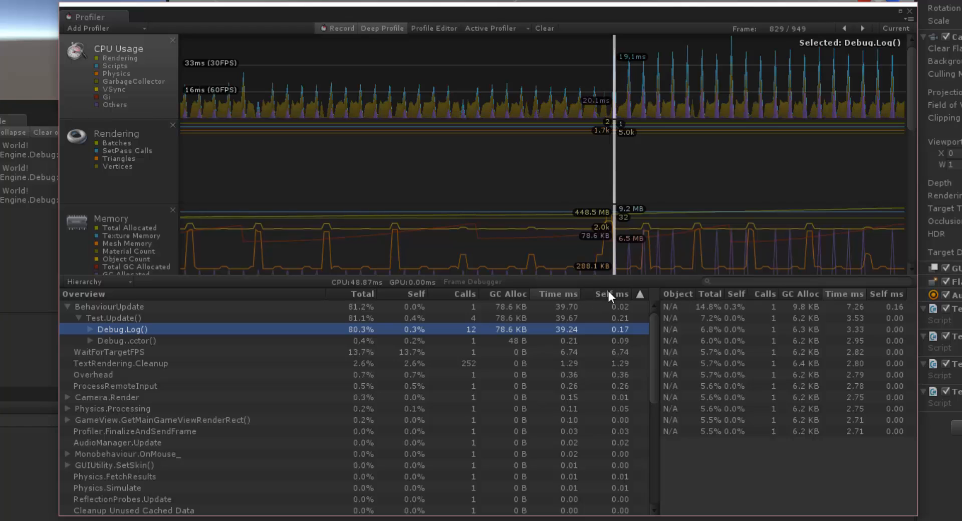
mouse_move(620, 309)
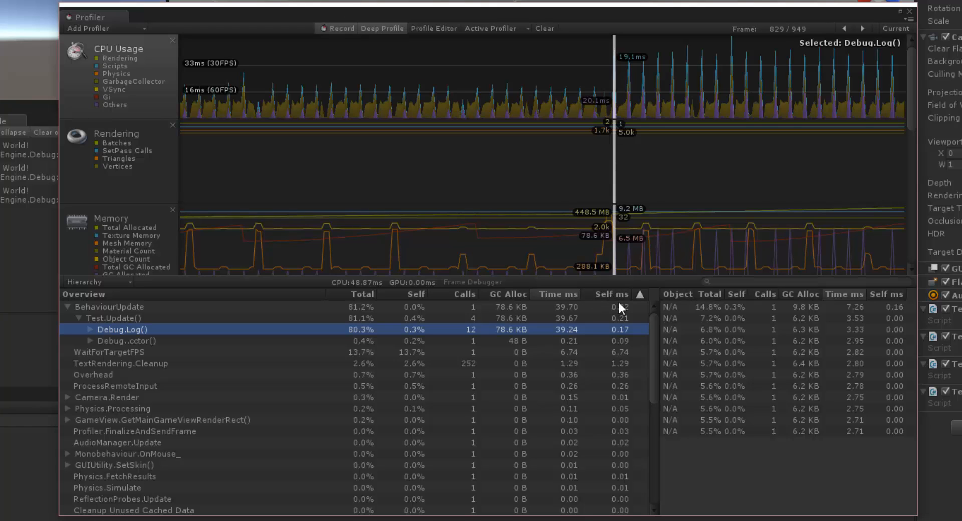